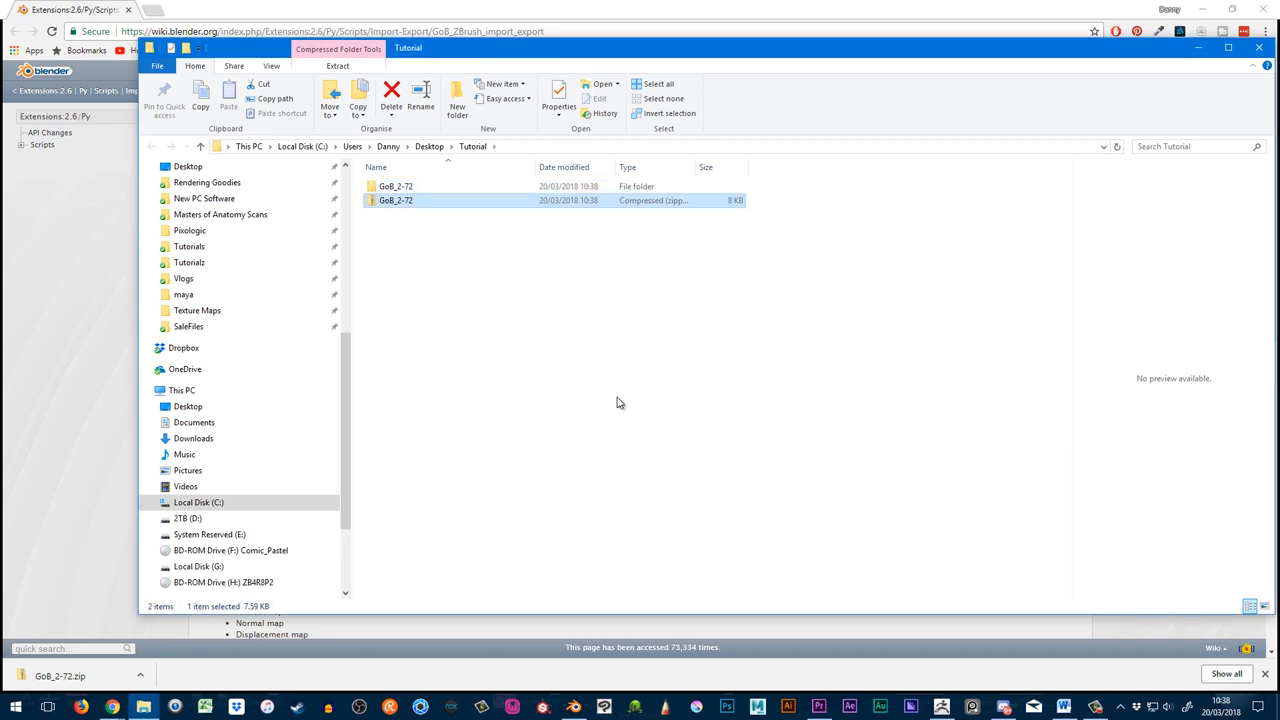
Open the GoB_2-72 folder in the Tutorial folder to reveal its Blender folder, script and README.
double_click(395, 186)
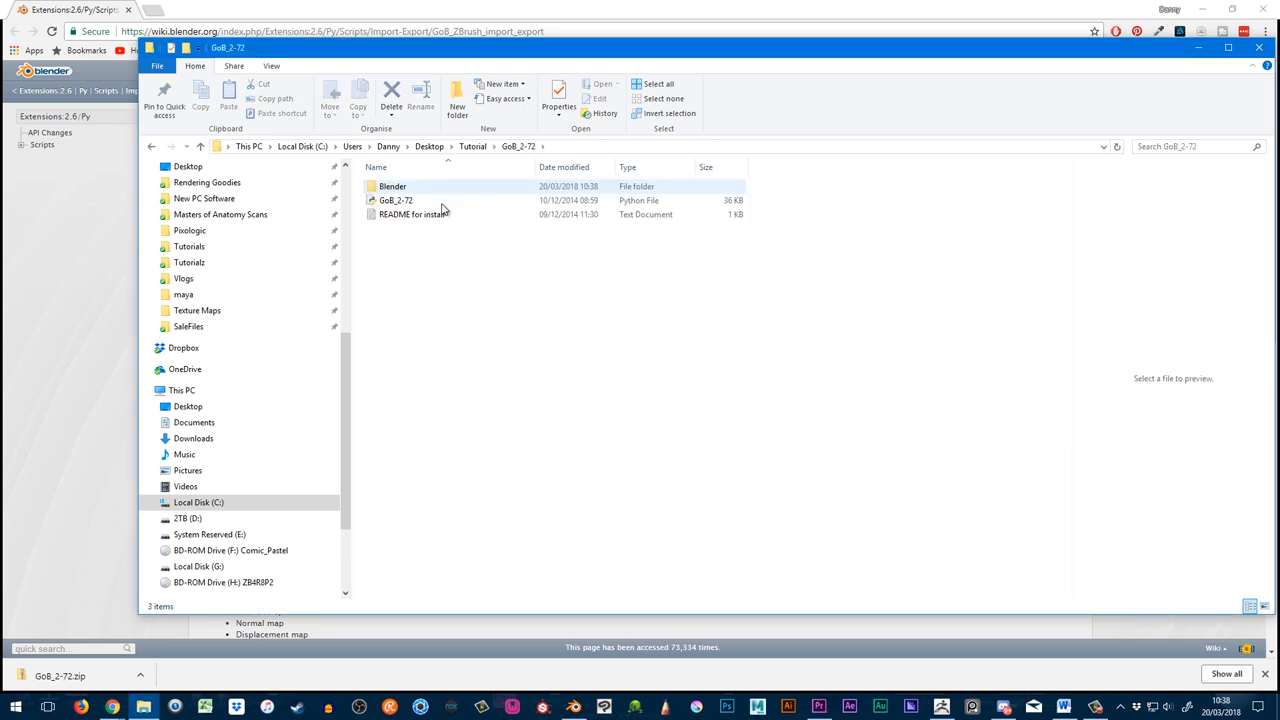
left_click(351, 146)
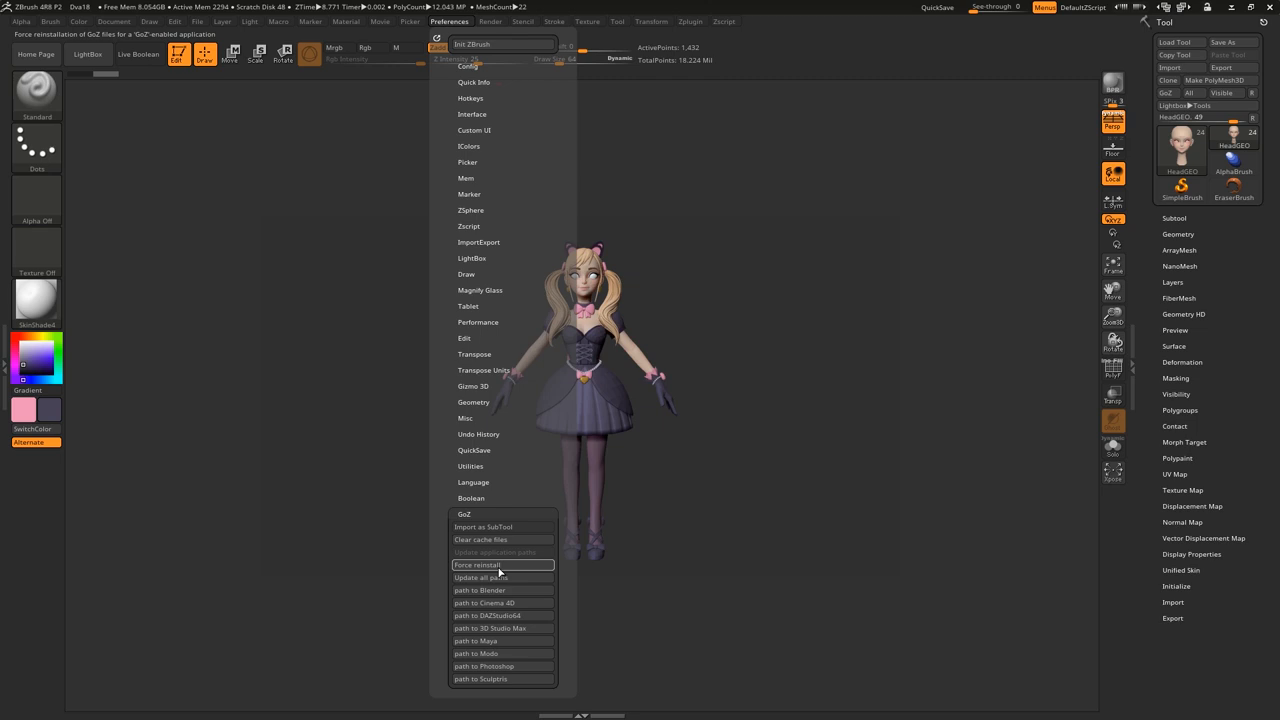
Force a GoZ reinstall and set blender.exe under Program Files/Blender Foundation as its target.
left_click(480, 590)
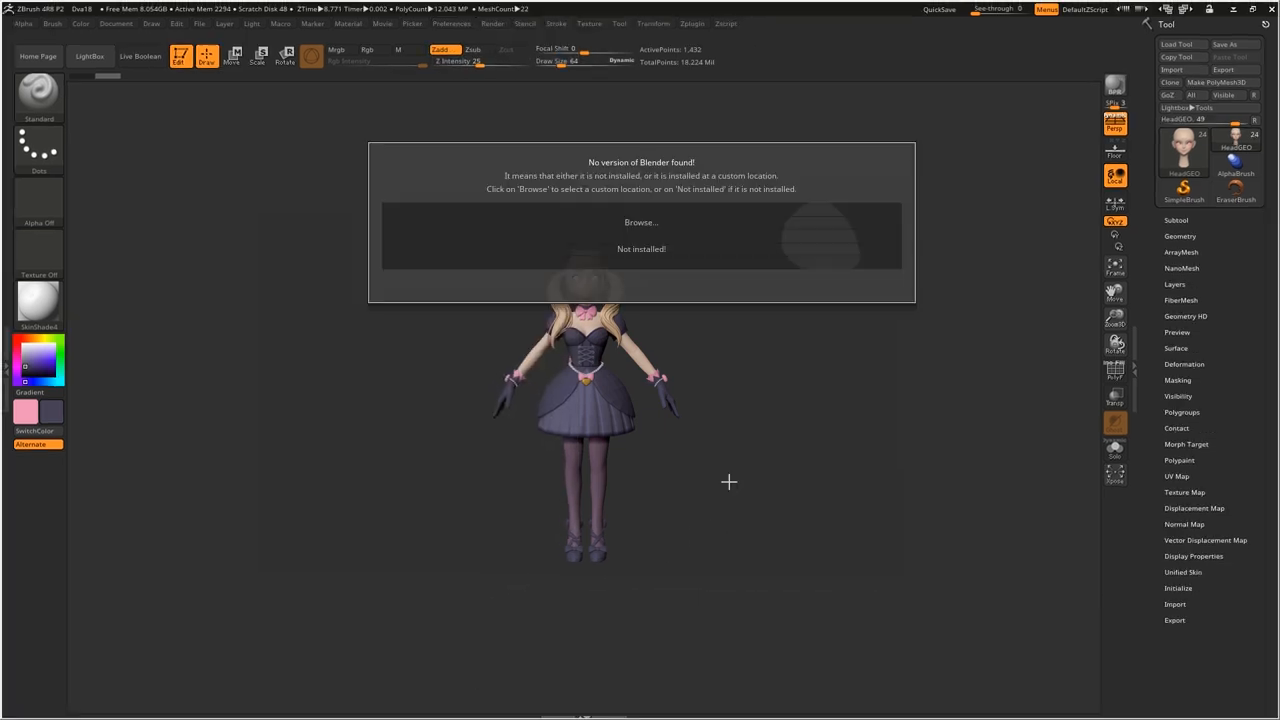
left_click(640, 222)
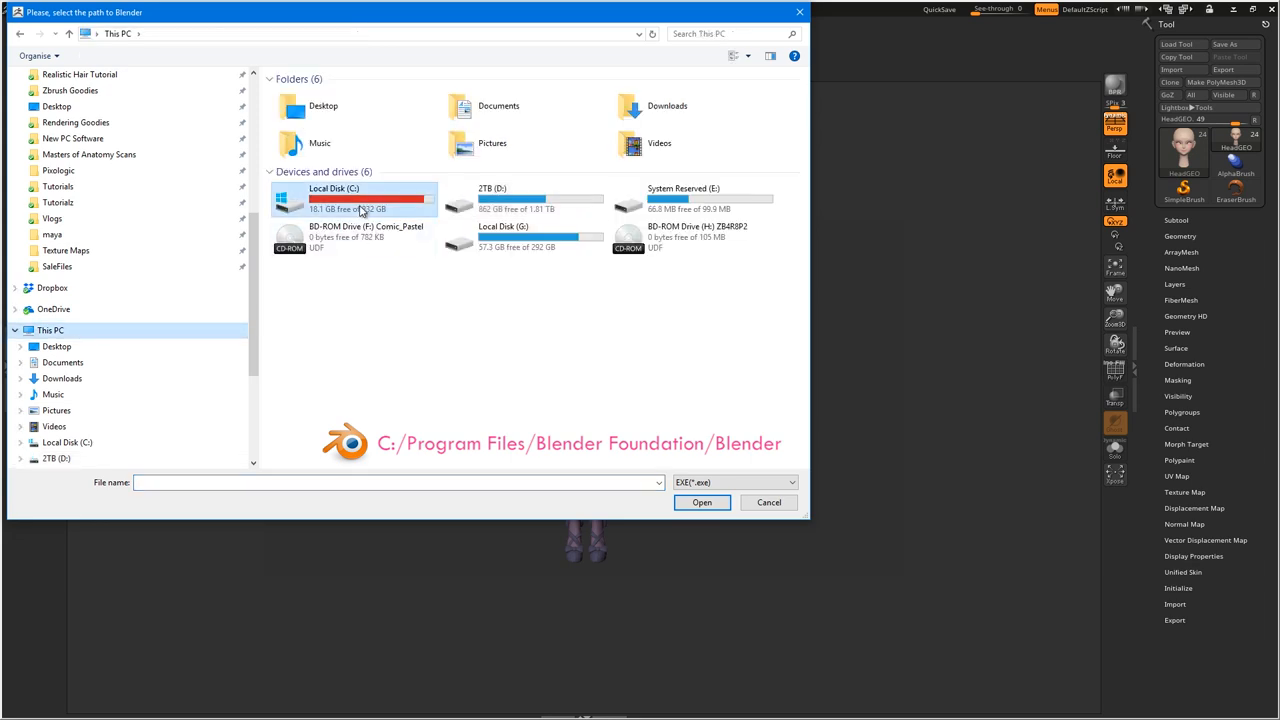
double_click(355, 198)
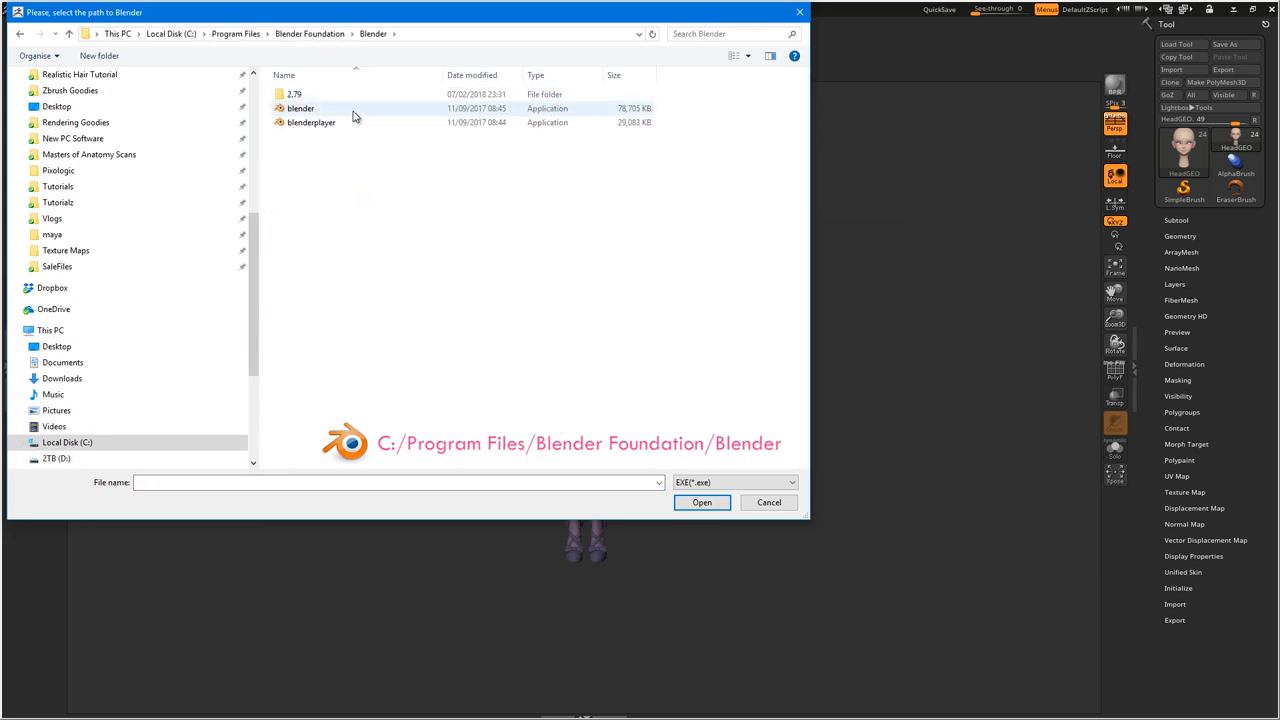
left_click(702, 502)
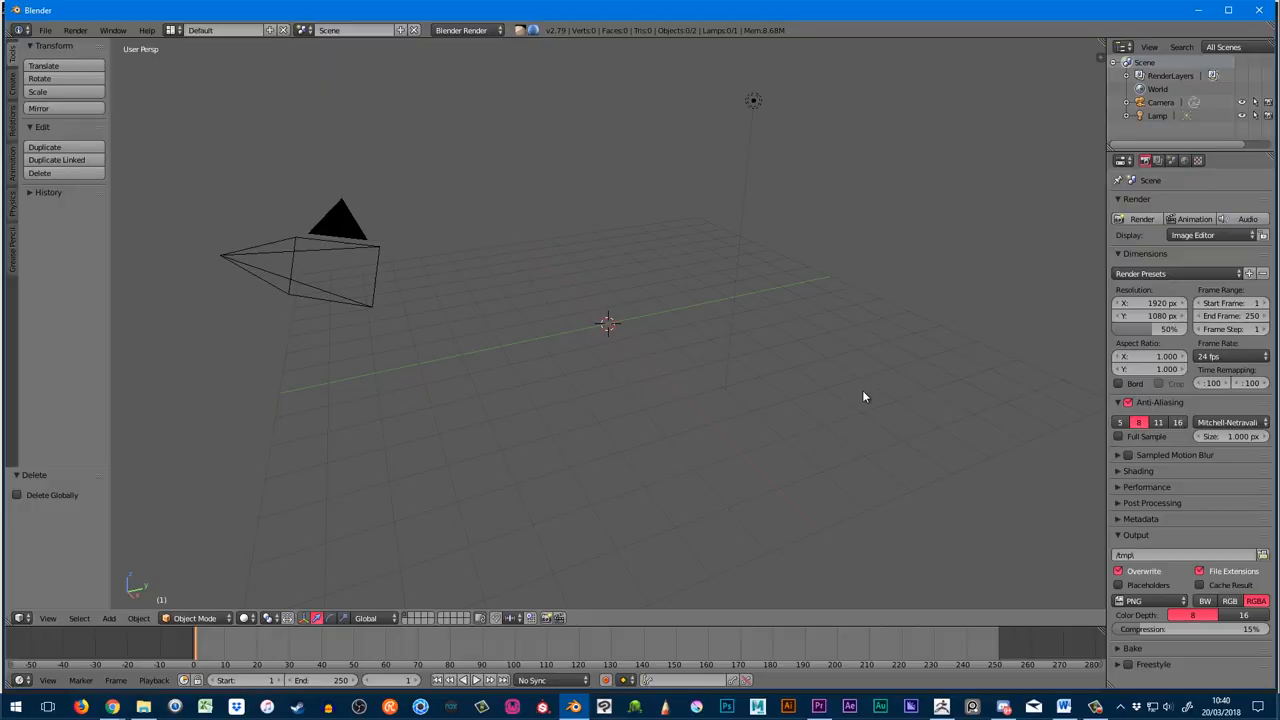
In Blender's Add-ons preferences, install the GoB_2-72.zip archive from file.
key("ctrl+alt+u")
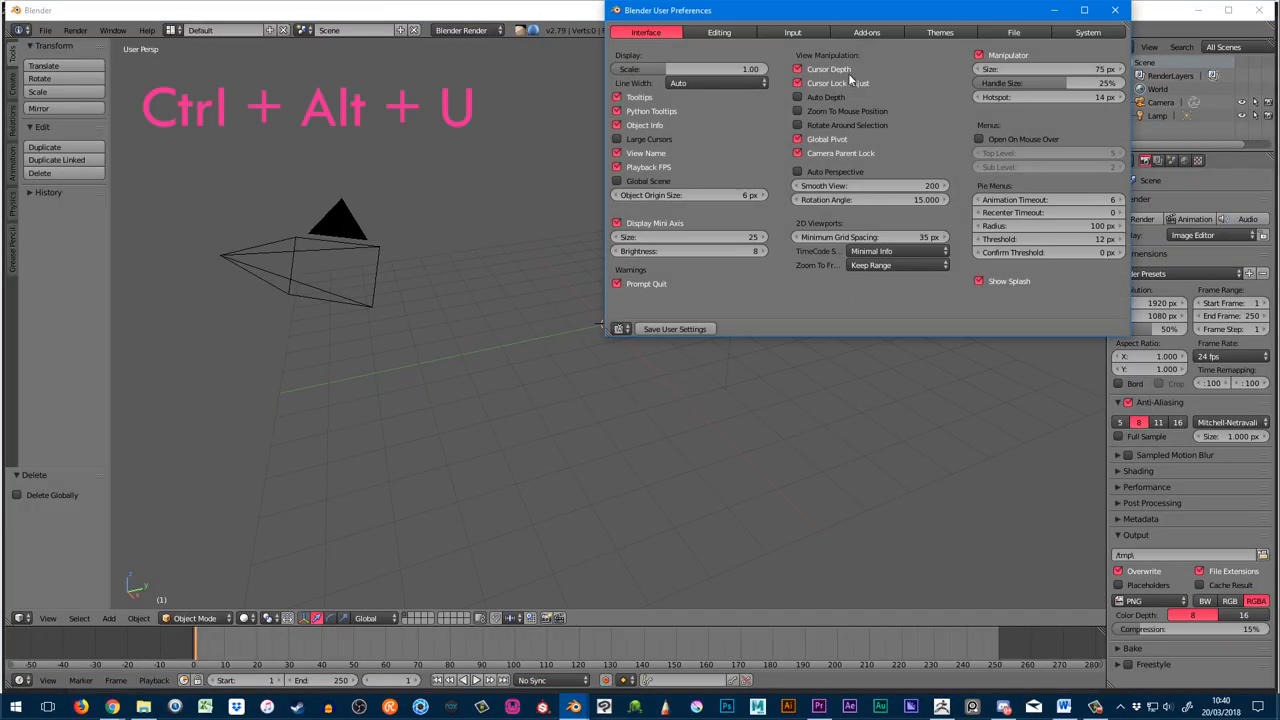
left_click(861, 32)
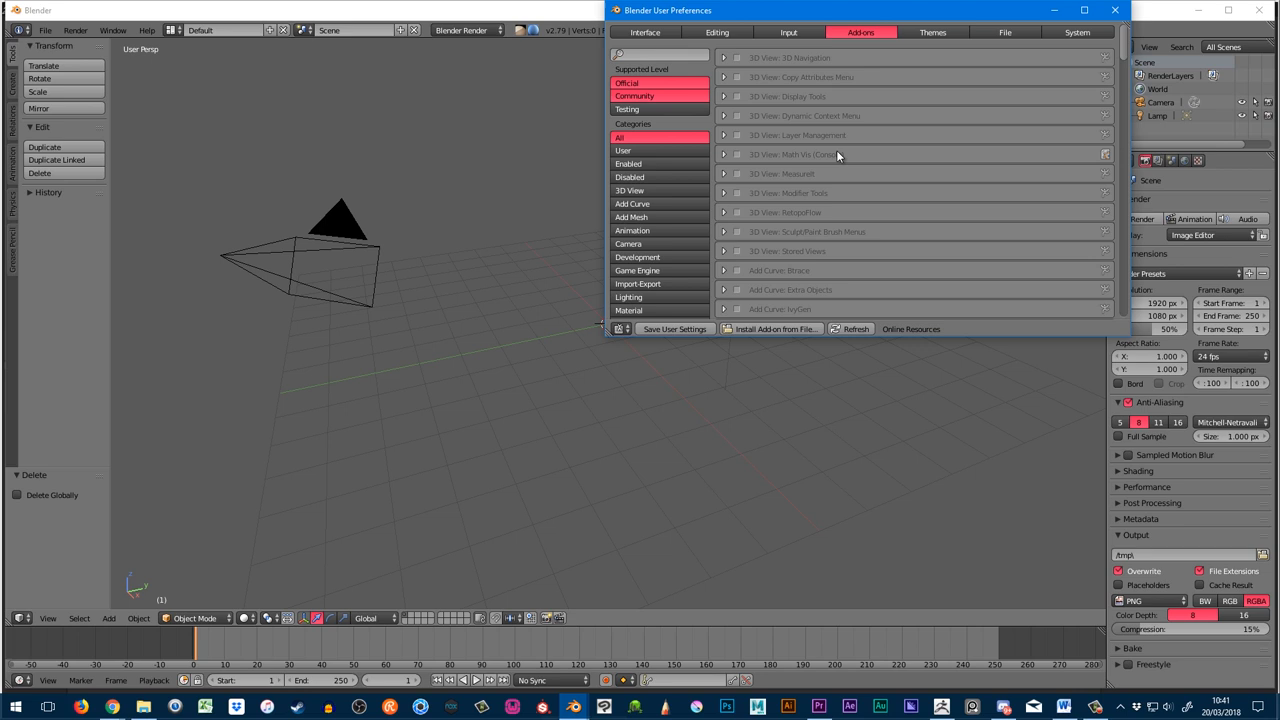
left_click(769, 328)
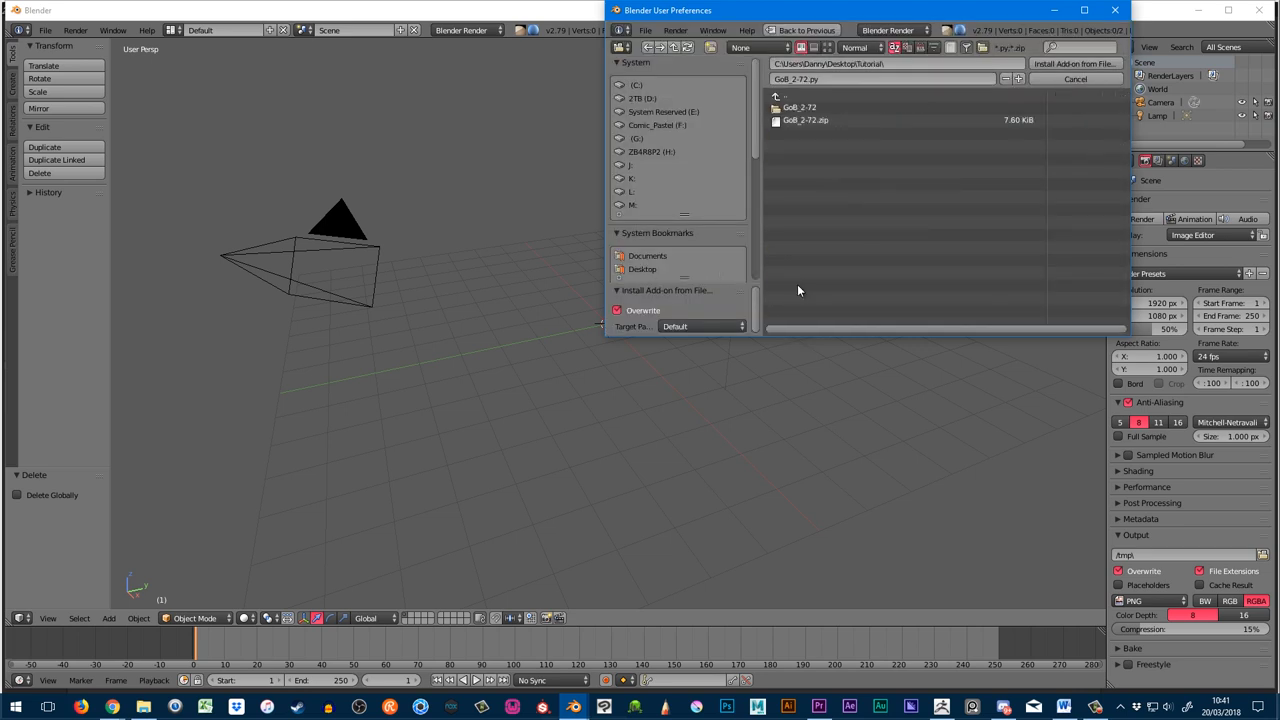
double_click(800, 107)
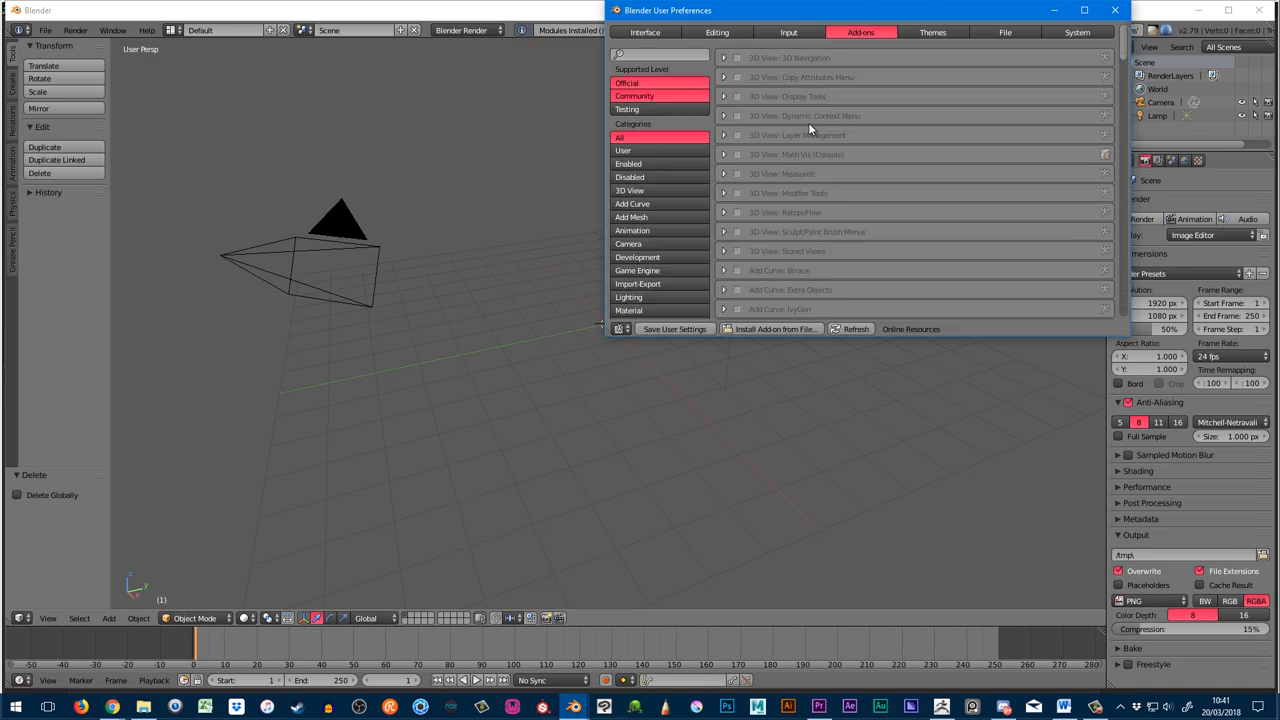
Search 'gob' in Add-ons, then send the gloves subtool to Blender as GlovesGEO1 via GoZ.
type("gob")
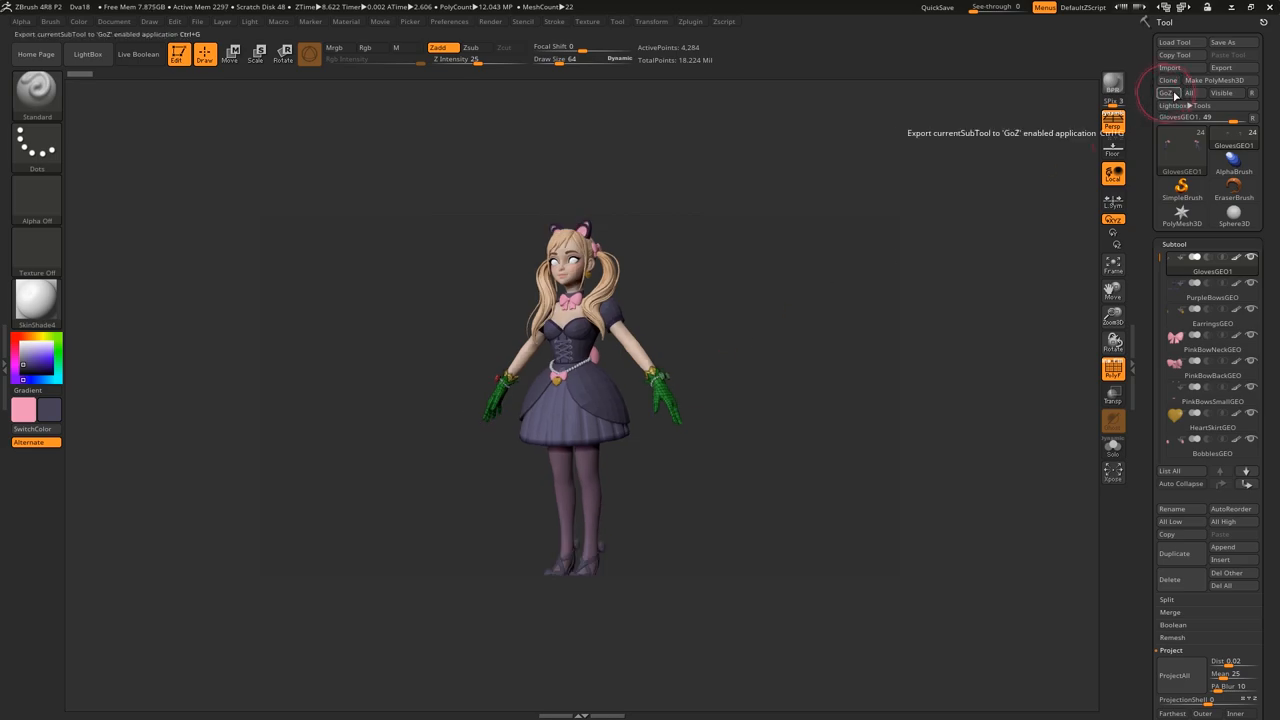
left_click(1166, 92)
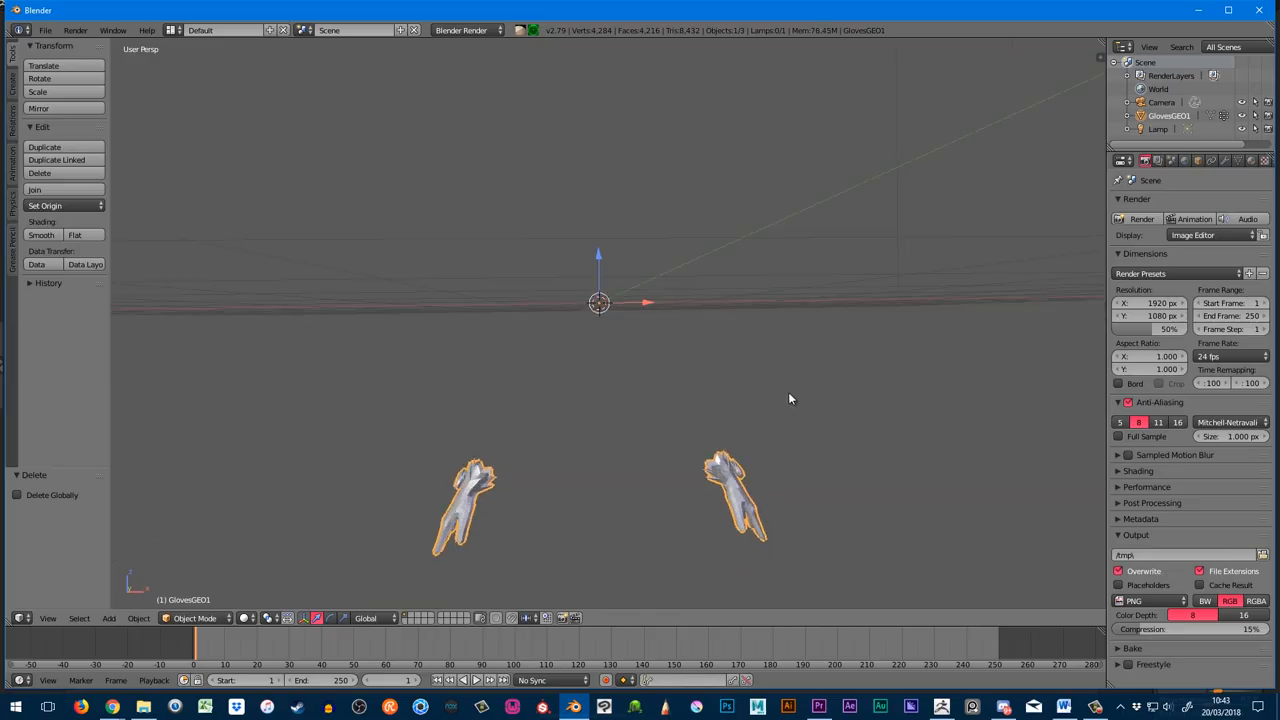